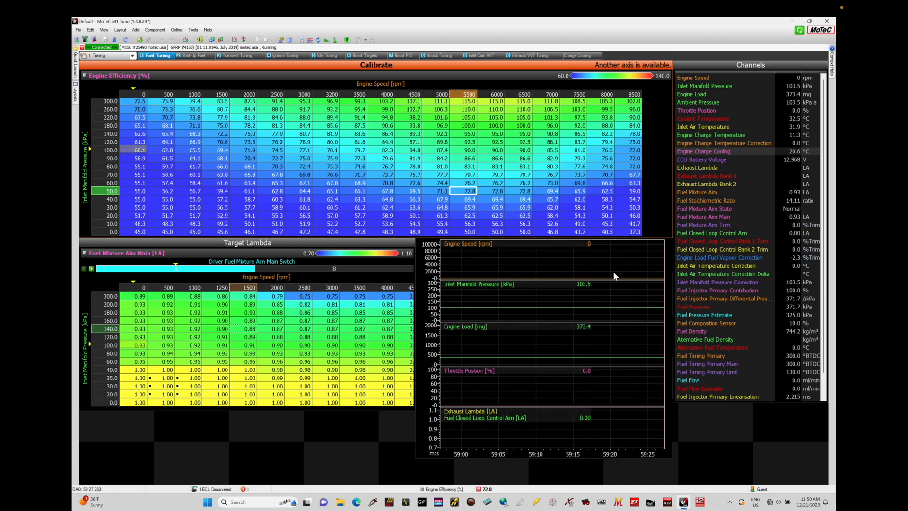
mouse_move(561, 432)
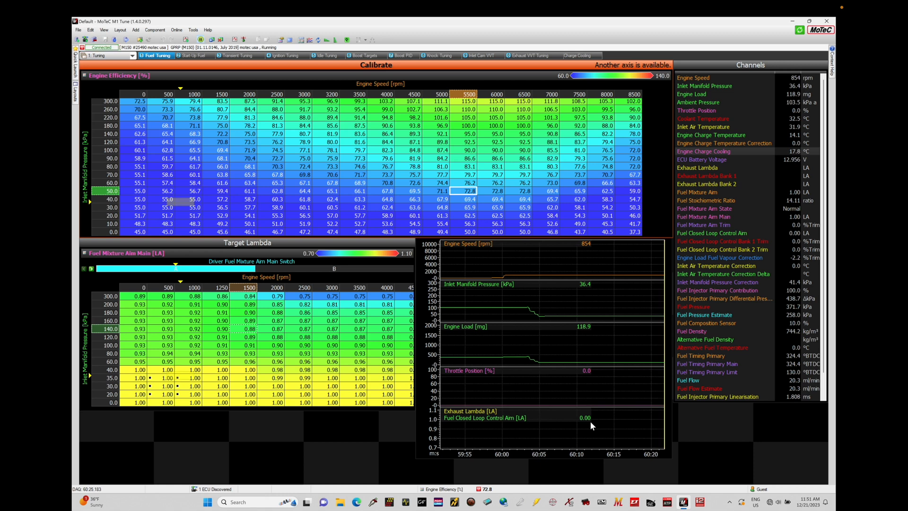
- Place the time cursor near 60:01 on the logged graph to pause the traces there
click(524, 353)
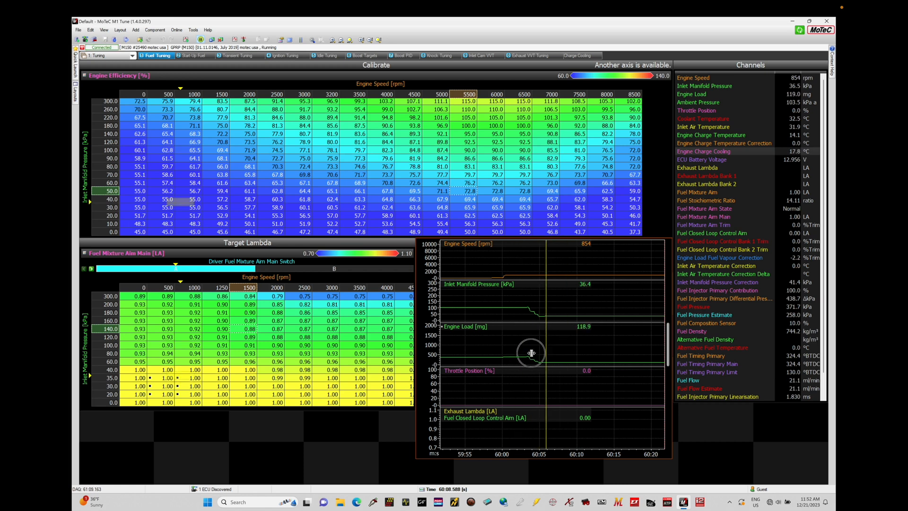
mouse_move(552, 356)
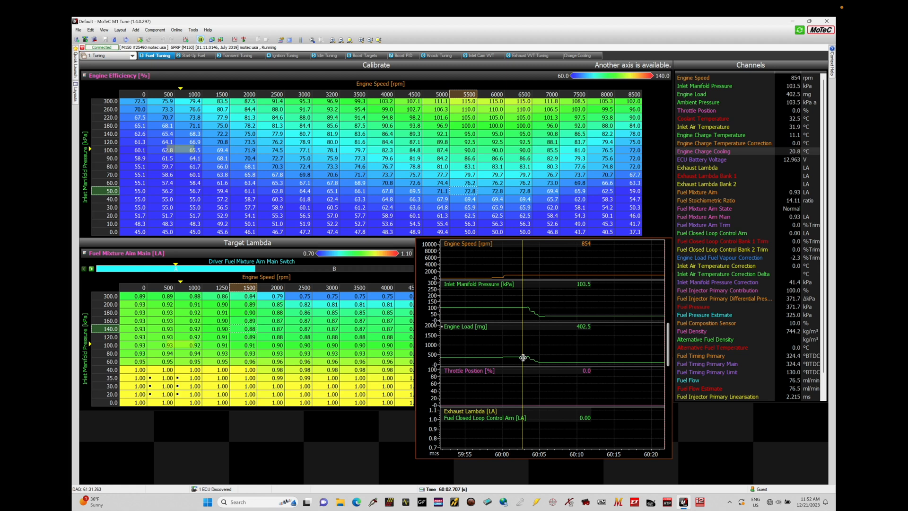
mouse_move(522, 339)
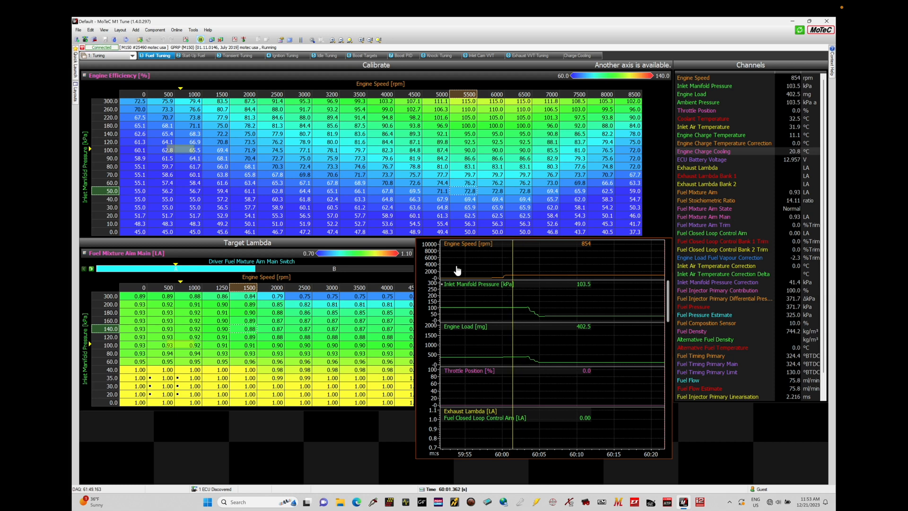
mouse_move(781, 86)
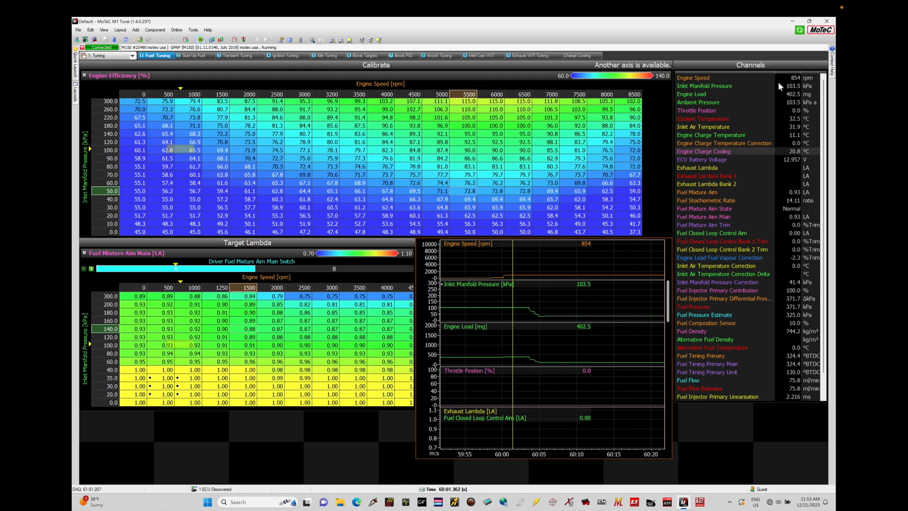
mouse_move(769, 391)
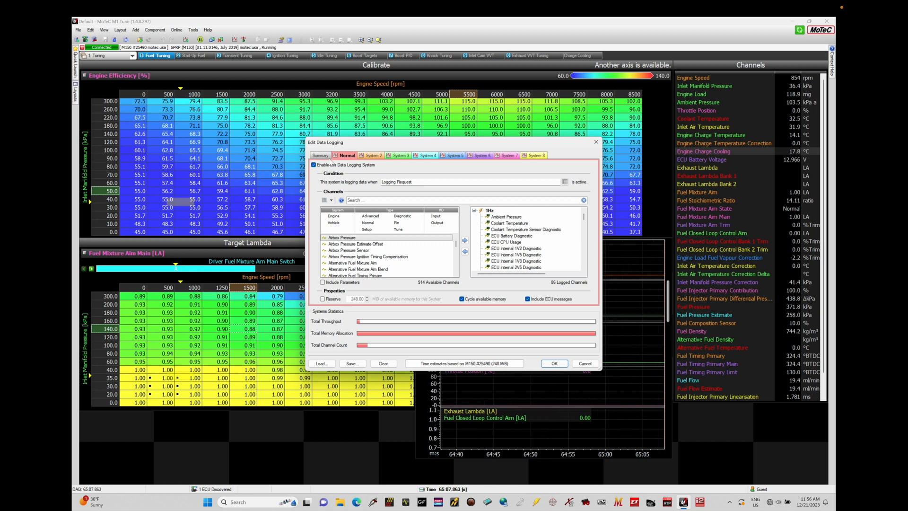
- Show the Edit Data Logging summary listing the Normal system allocated 240.0 MiB
click(322, 156)
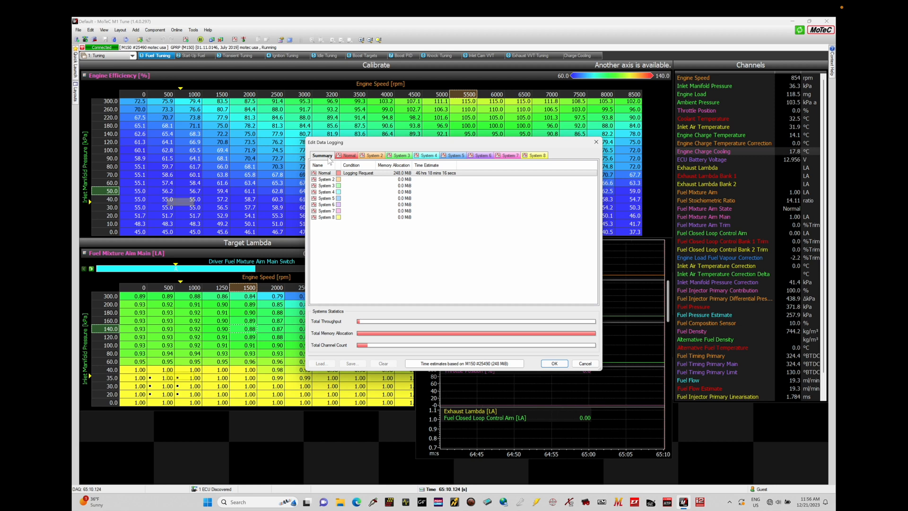